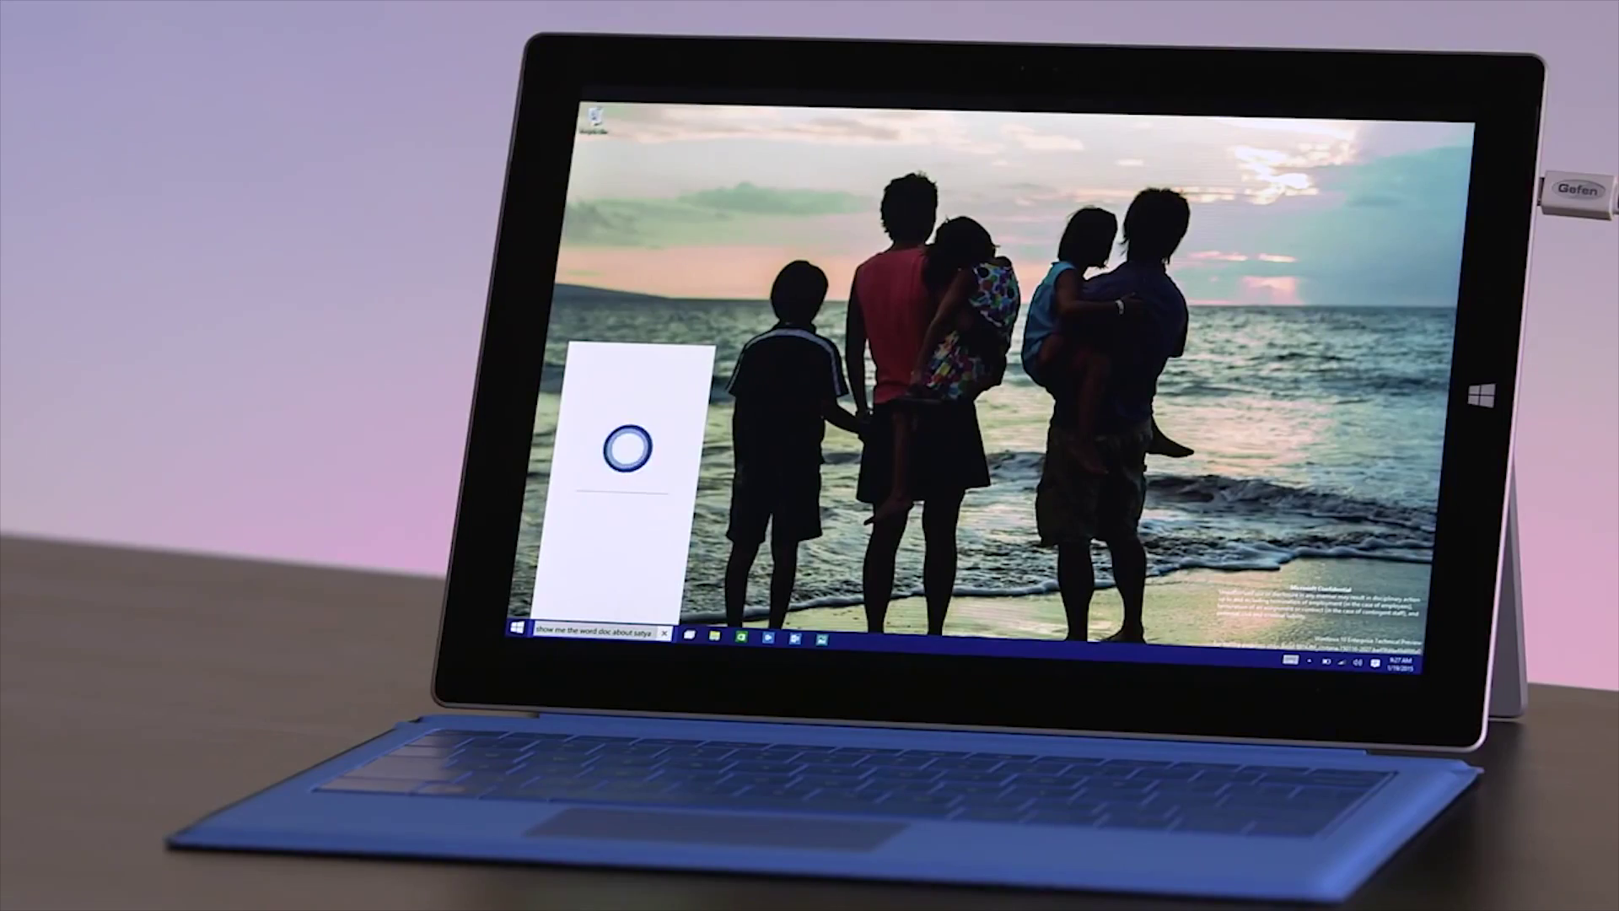
Start Cortana listening and speak a request to find a Word document.
{"action": "key", "text": "Enter"}
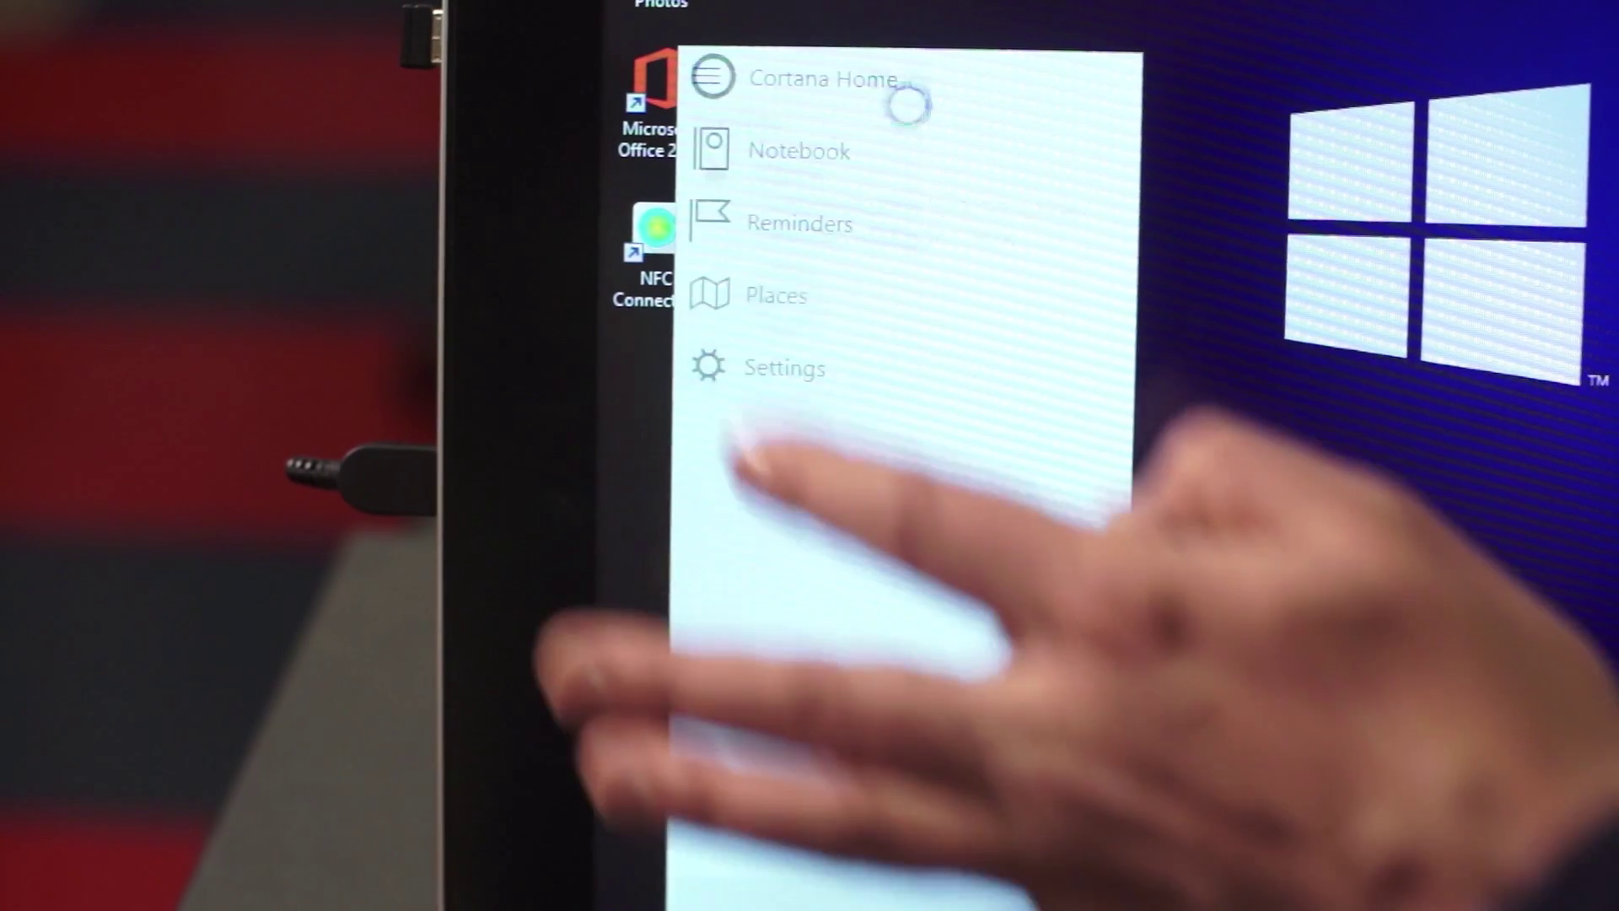
Show Cortana's Places list with the saved Work favorite.
{"action": "left_click", "coordinate": [777, 295]}
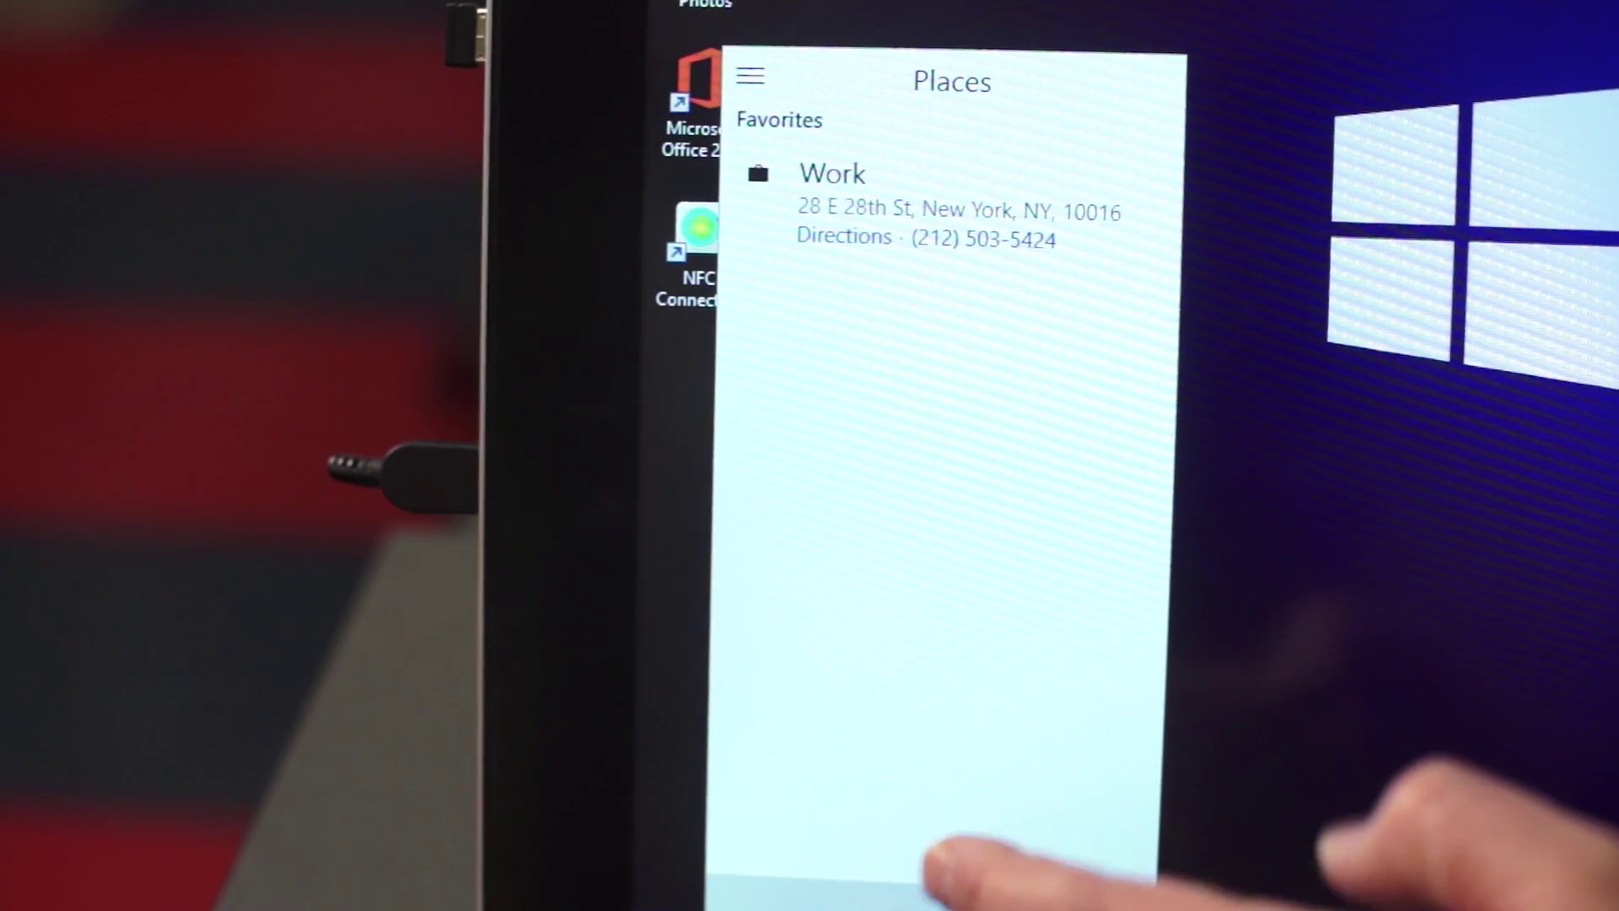